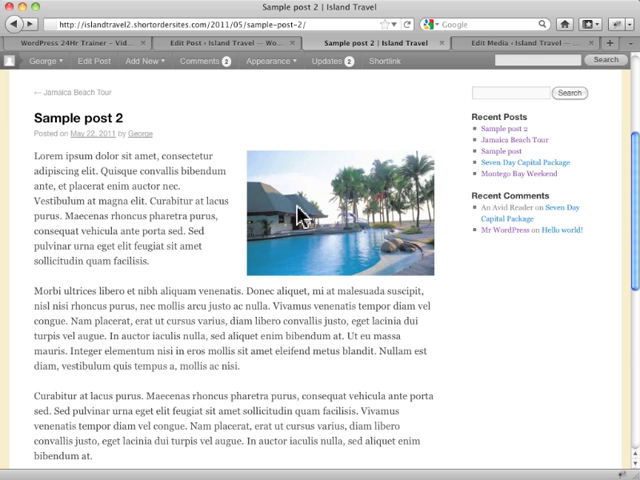
mouse_move(140, 260)
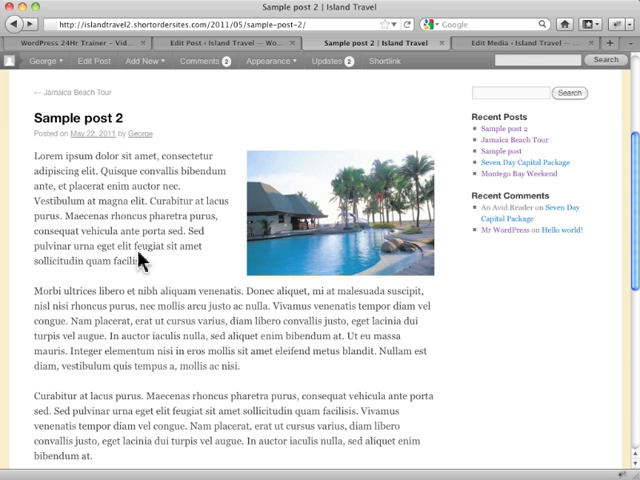
mouse_move(248, 384)
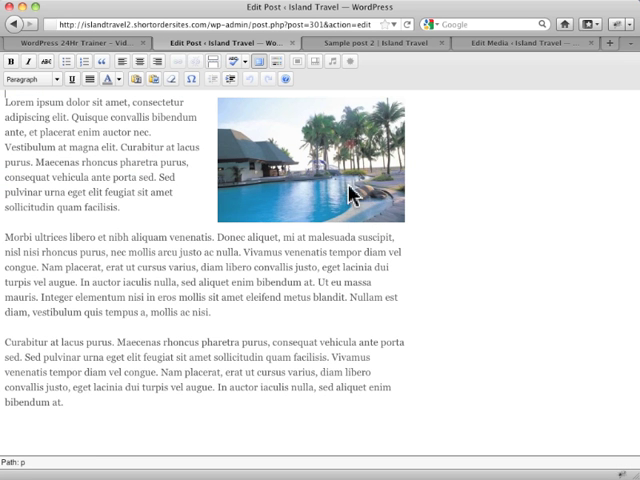
mouse_move(384, 172)
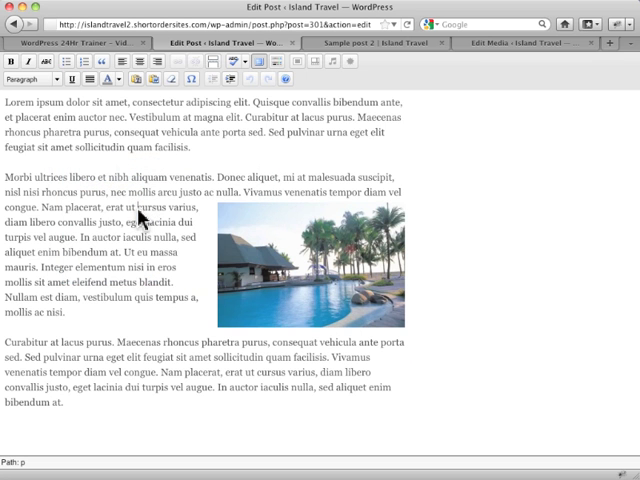
mouse_move(316, 276)
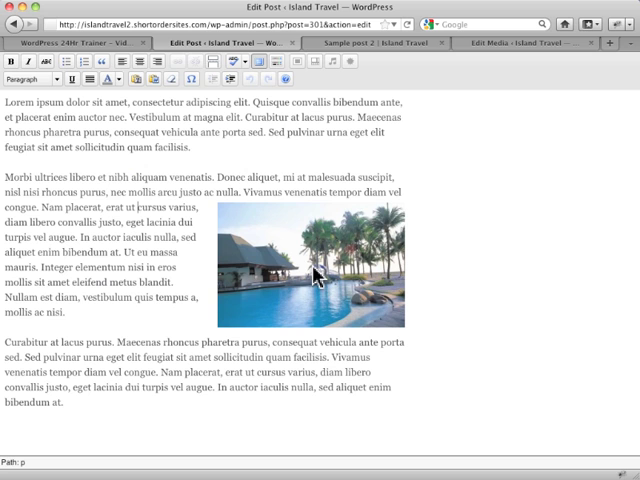
mouse_move(420, 180)
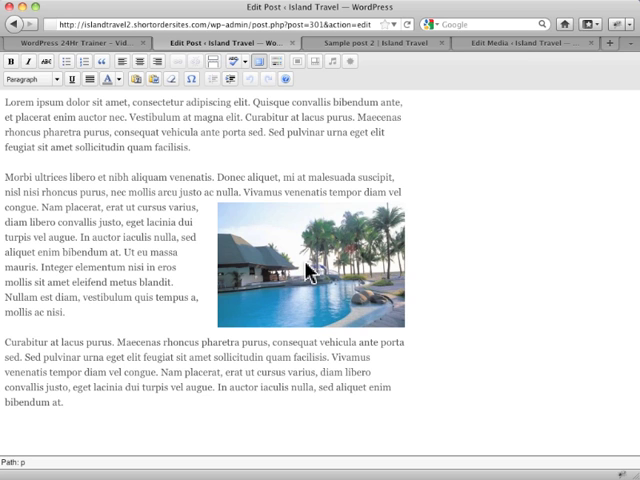
Select the right-aligned beach image beside the second paragraph for resizing
left_click(310, 270)
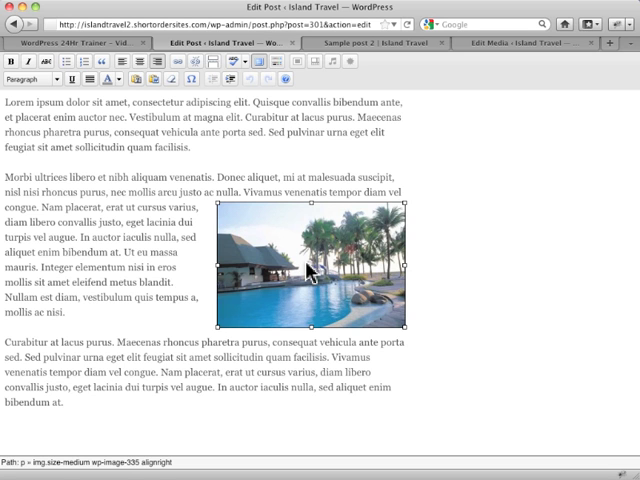
mouse_move(370, 304)
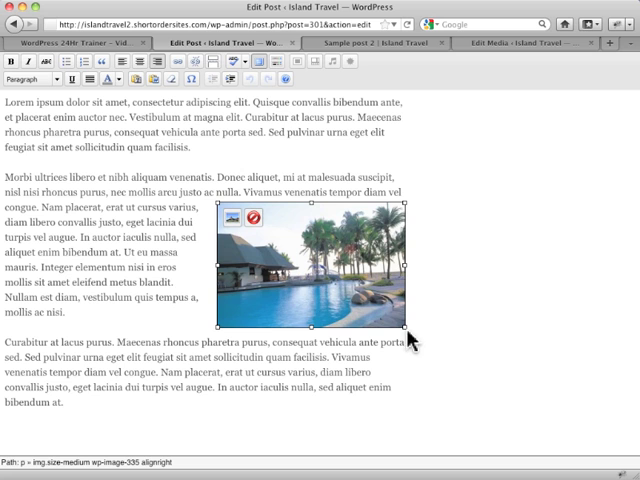
mouse_move(410, 340)
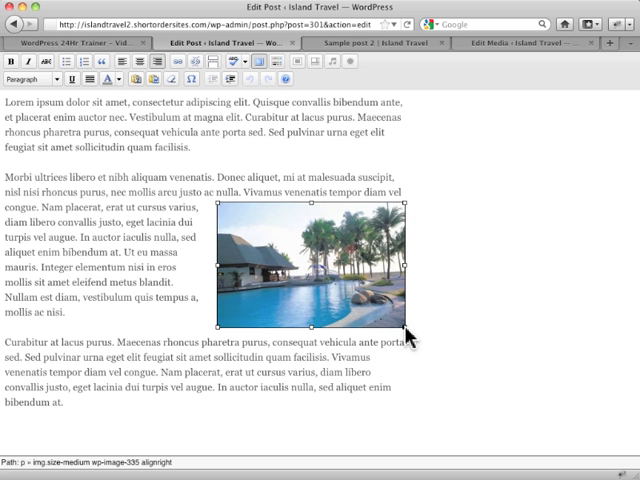
mouse_move(404, 330)
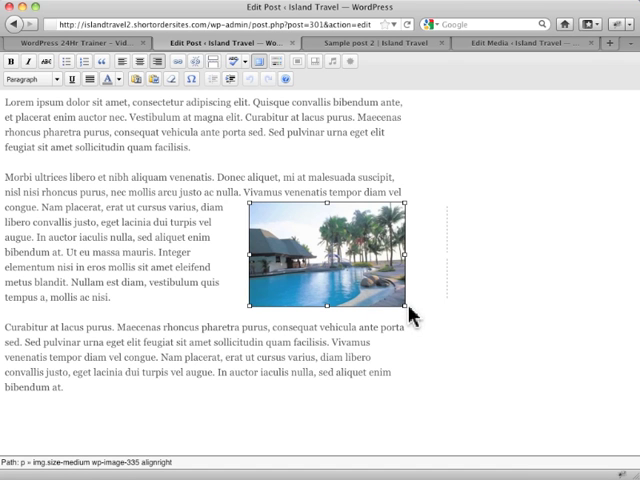
mouse_move(412, 316)
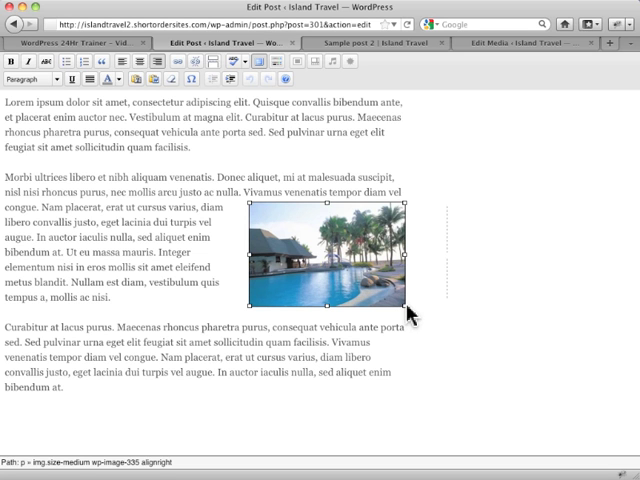
Shrink the beach image further by dragging its bottom-right handle inward
left_click_drag(410, 306, 398, 302)
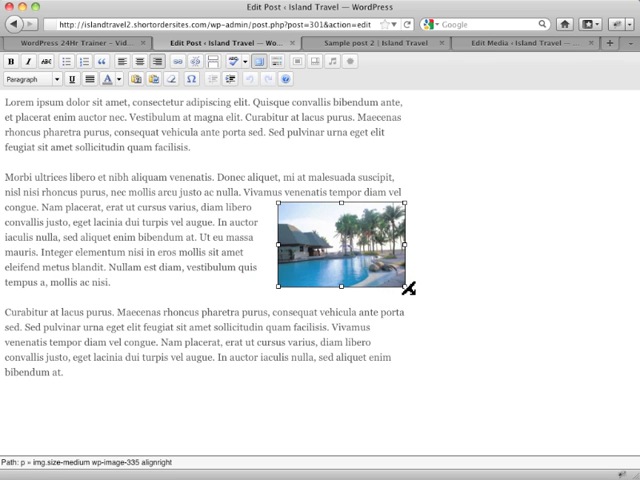
left_click_drag(412, 290, 396, 280)
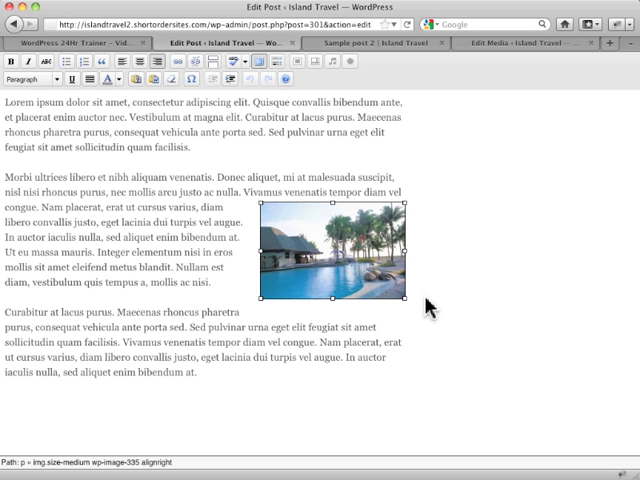
mouse_move(430, 308)
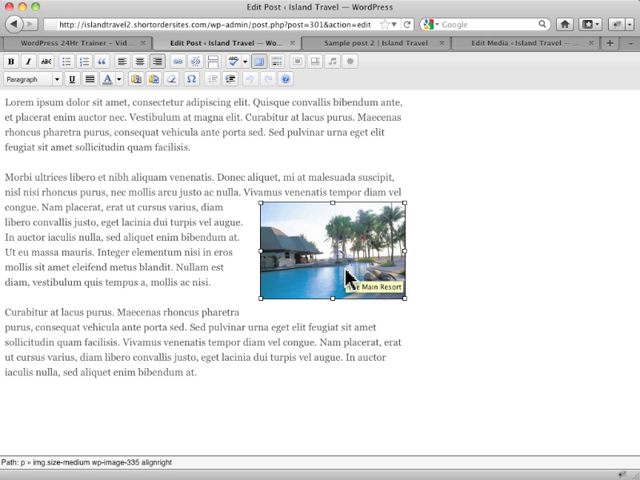
mouse_move(474, 260)
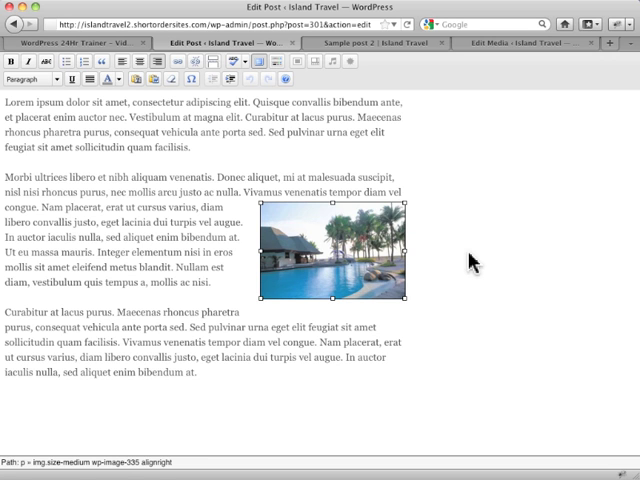
mouse_move(344, 276)
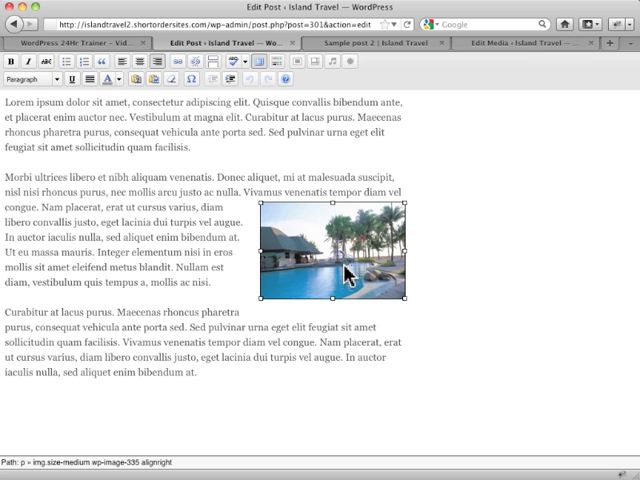